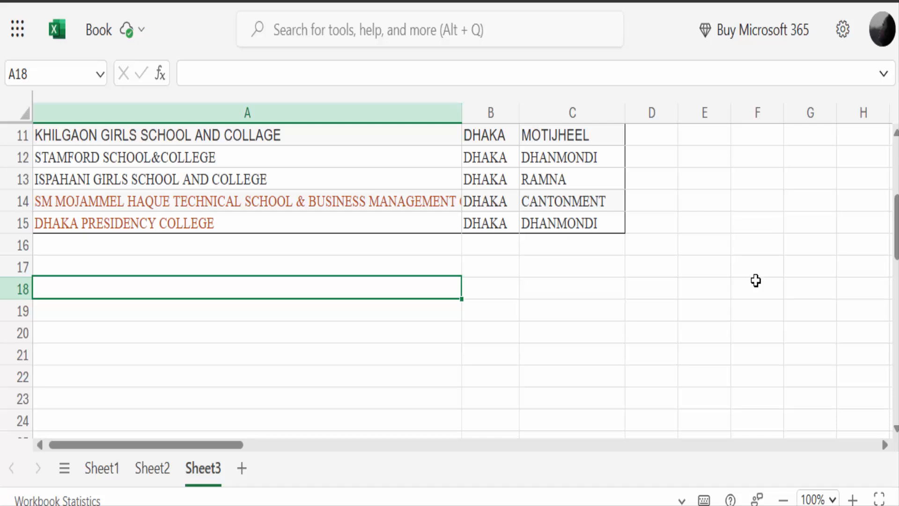
mouse_move(749, 299)
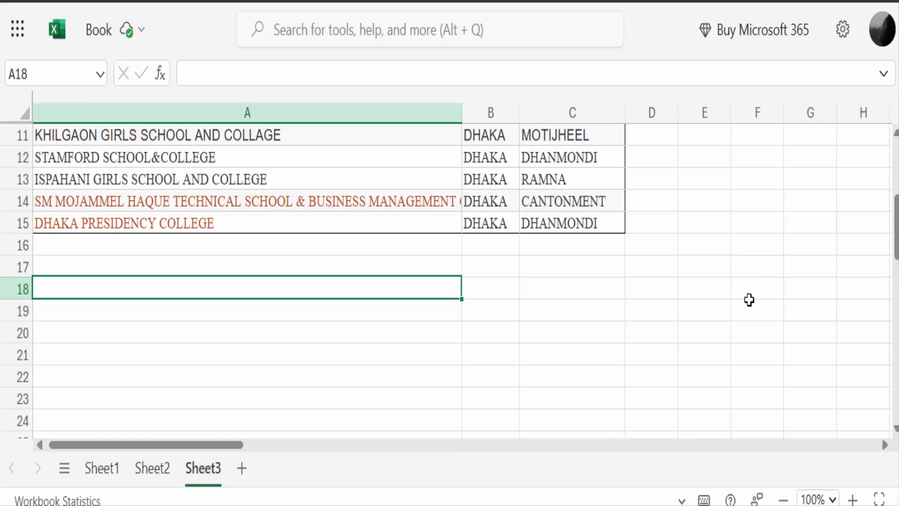
Paste the copied college names into A17, the first empty row below the table.
scroll(up, 3)
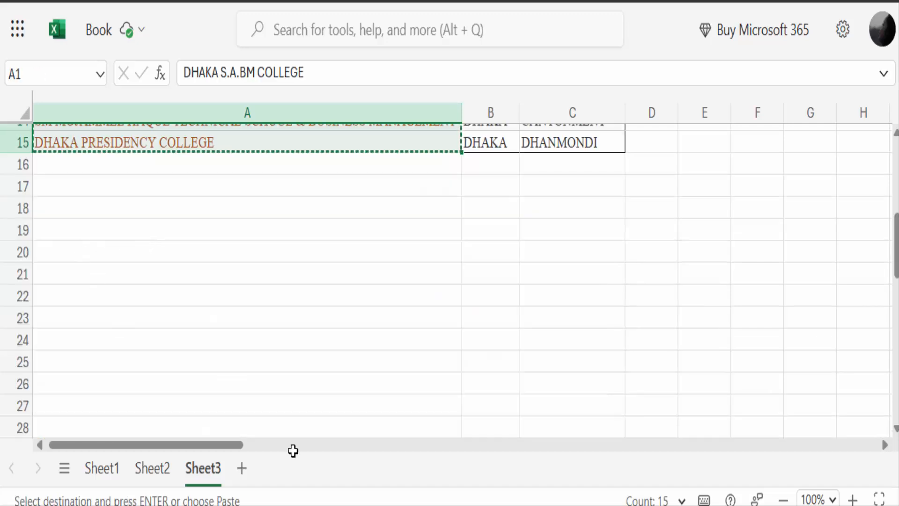
mouse_move(82, 189)
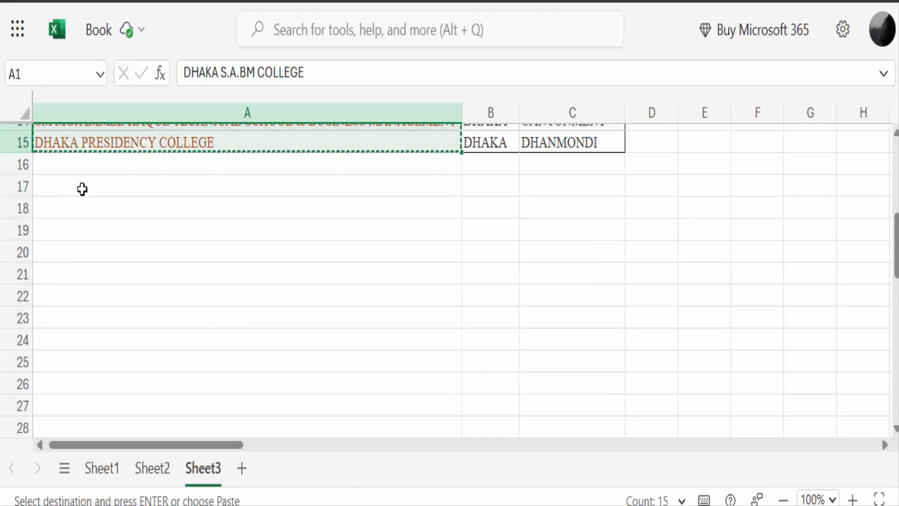
click(246, 186)
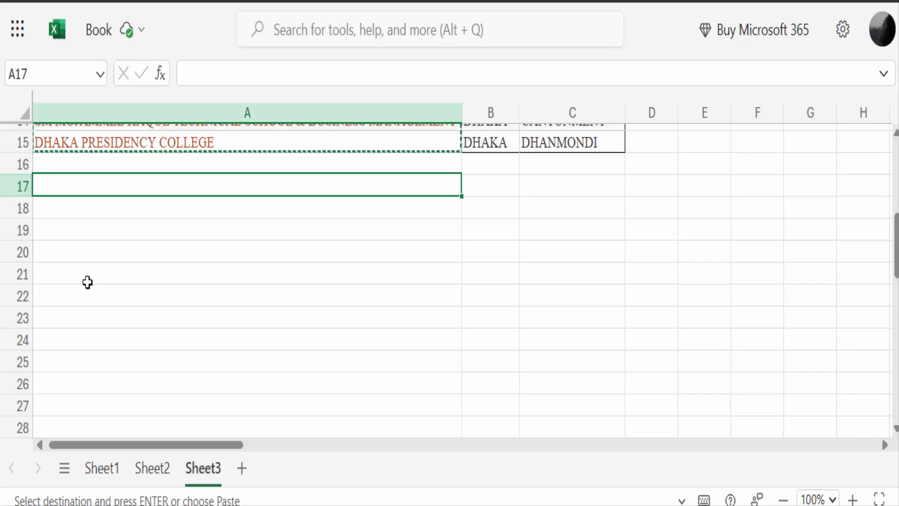
key(ctrl+v)
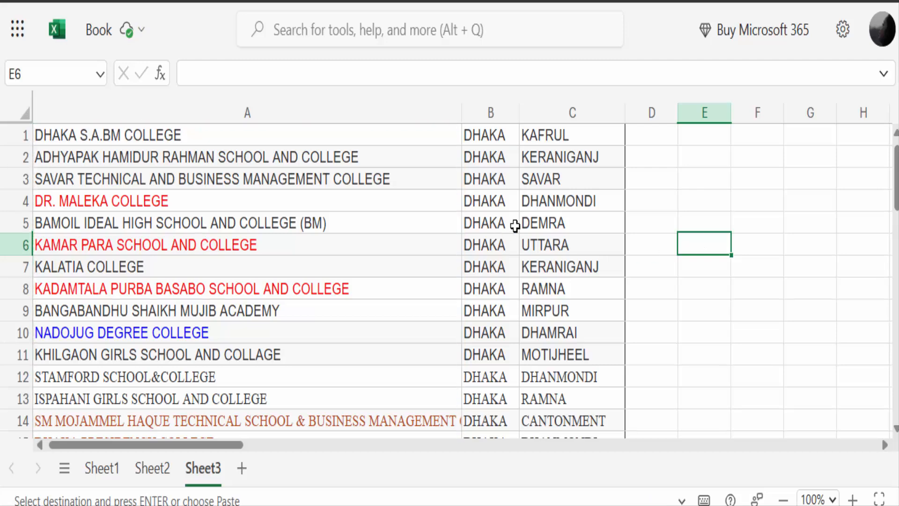
Copy the DHAKA district values from B1:B15 under the pasted names, then clear the manual paste.
click(490, 113)
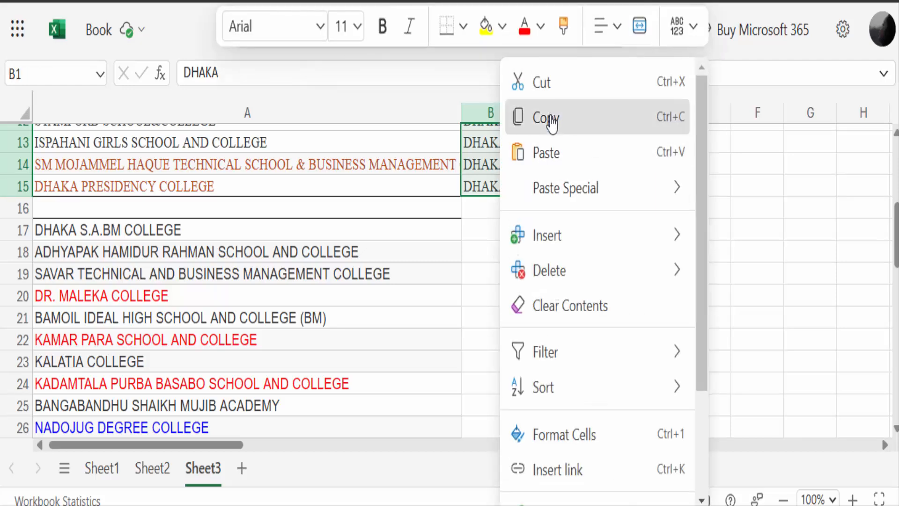
click(545, 118)
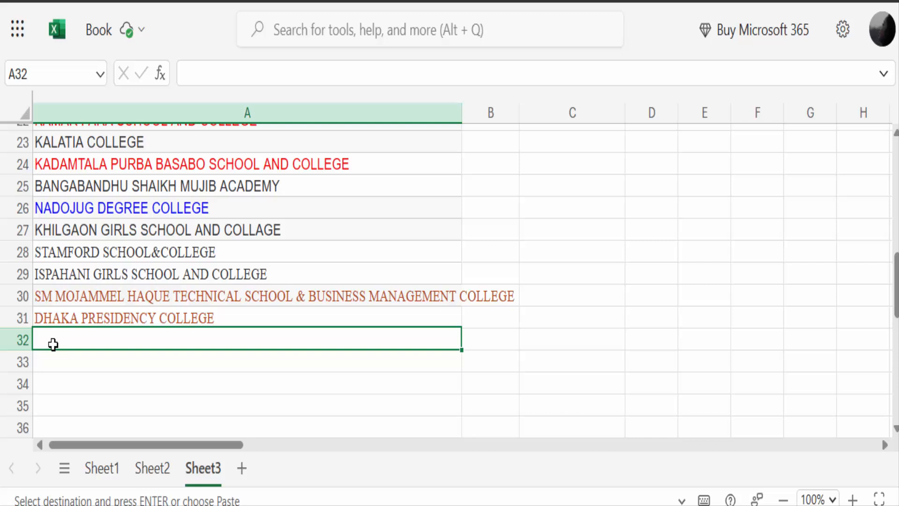
key(ctrl+v)
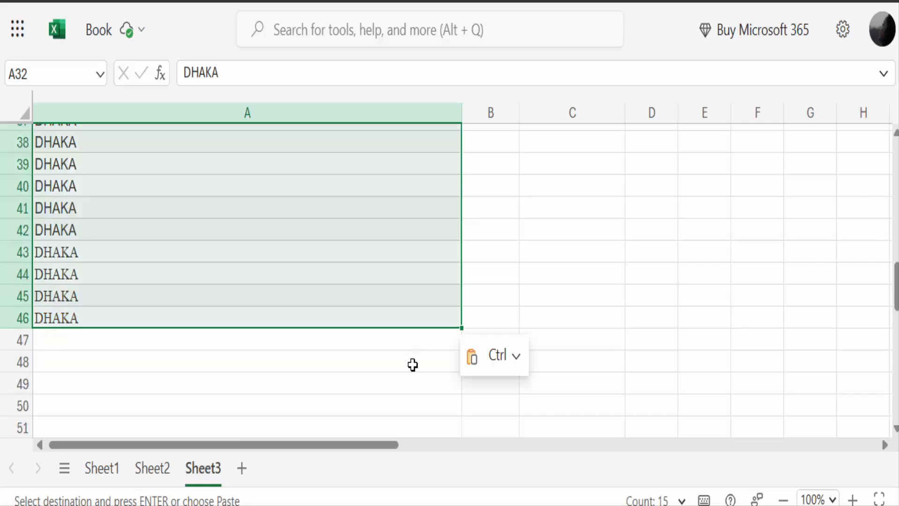
scroll(up, 3)
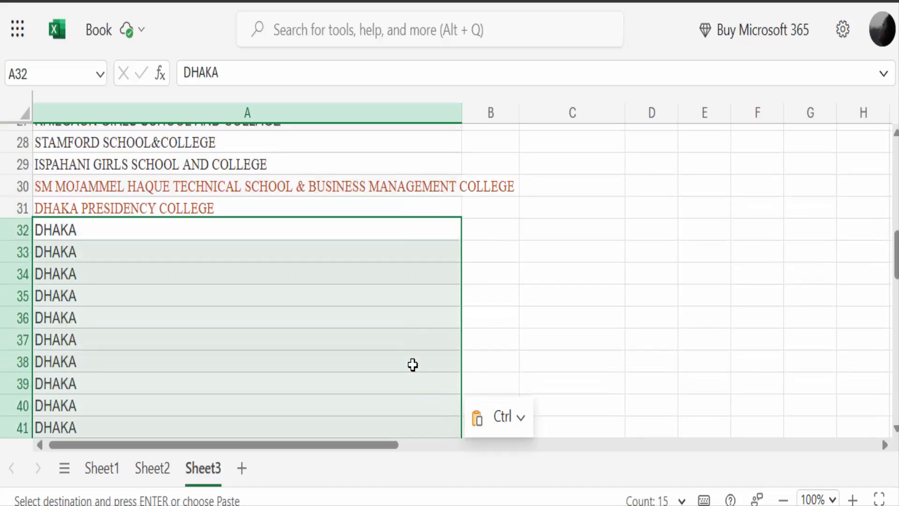
key(delete)
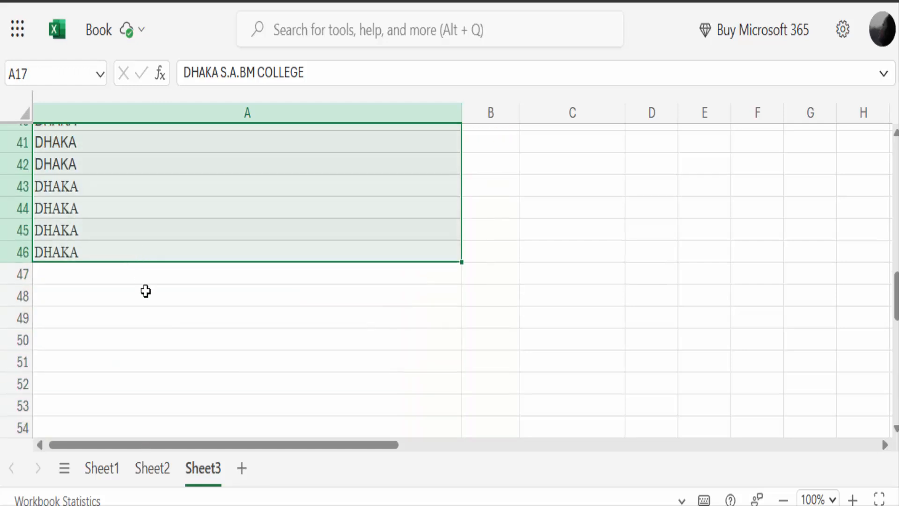
mouse_move(165, 337)
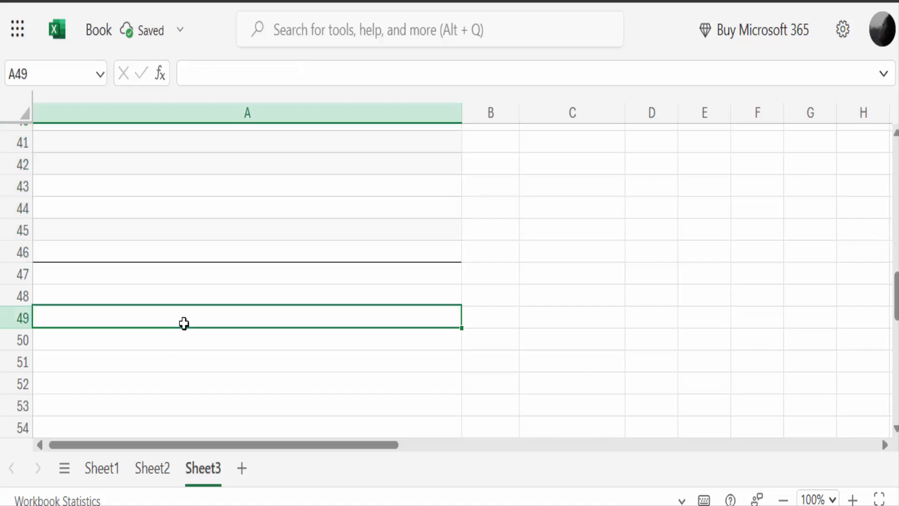
Scroll Sheet3 to show the blank rows 16–29 beneath the 15-row college table.
scroll(up, 3)
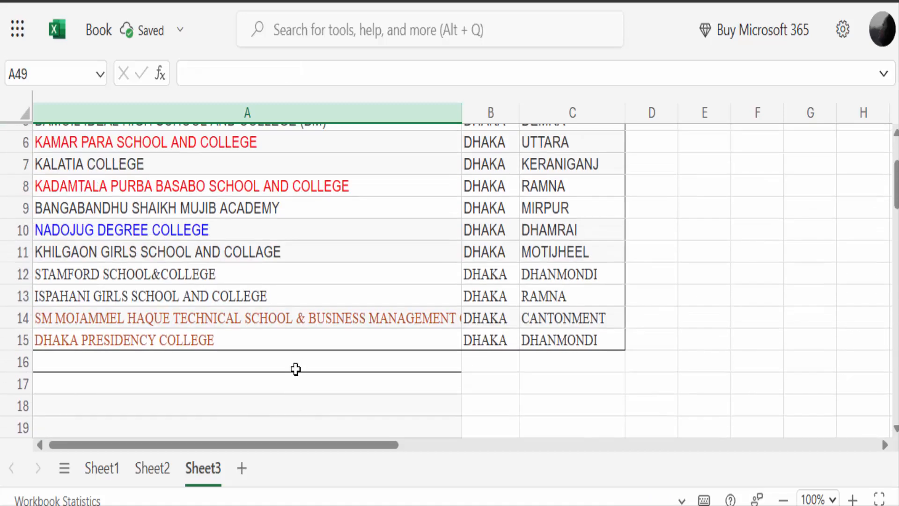
scroll(down, 3)
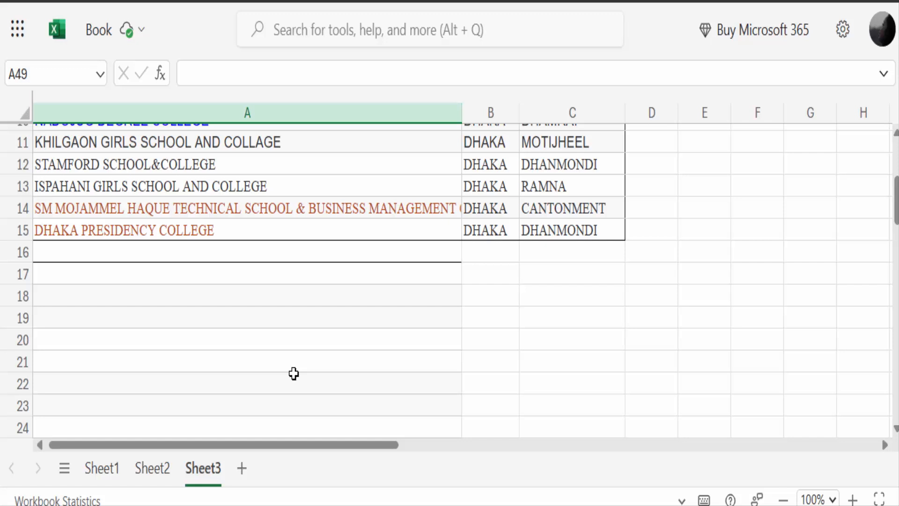
scroll(up, 3)
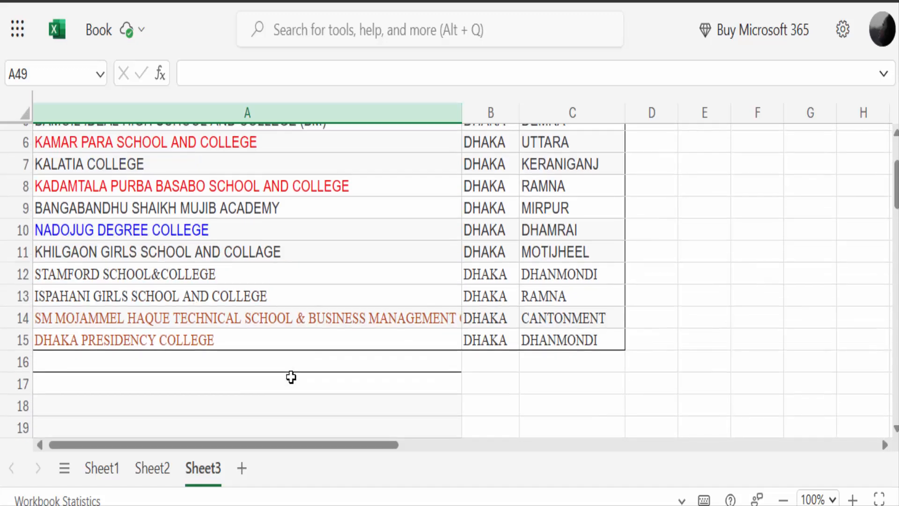
click(246, 397)
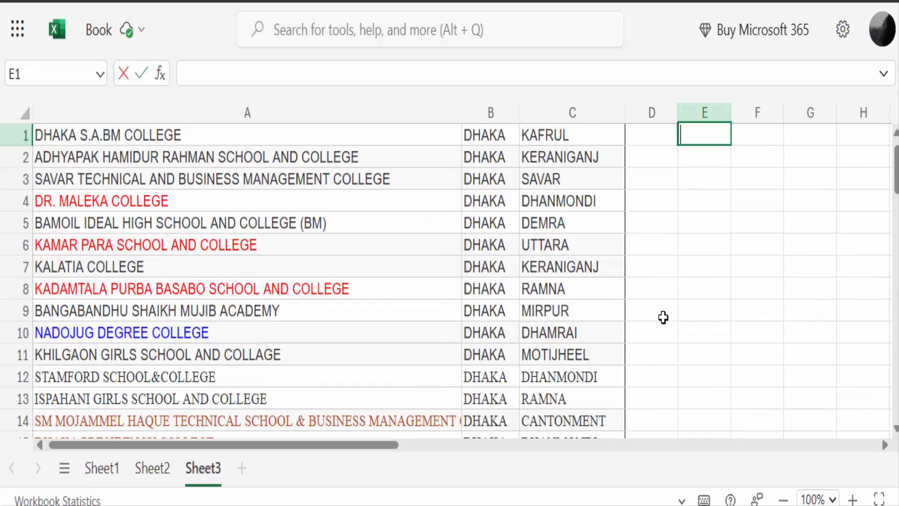
scroll(down, 3)
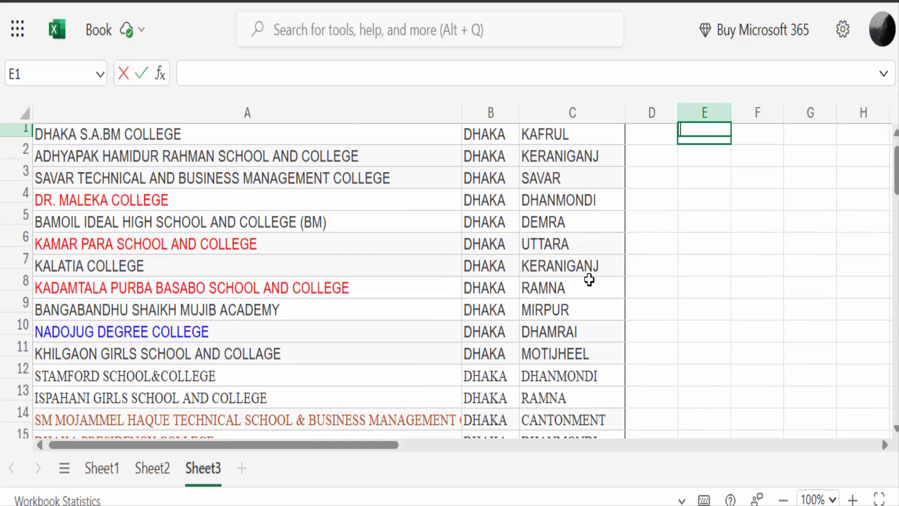
scroll(down, 3)
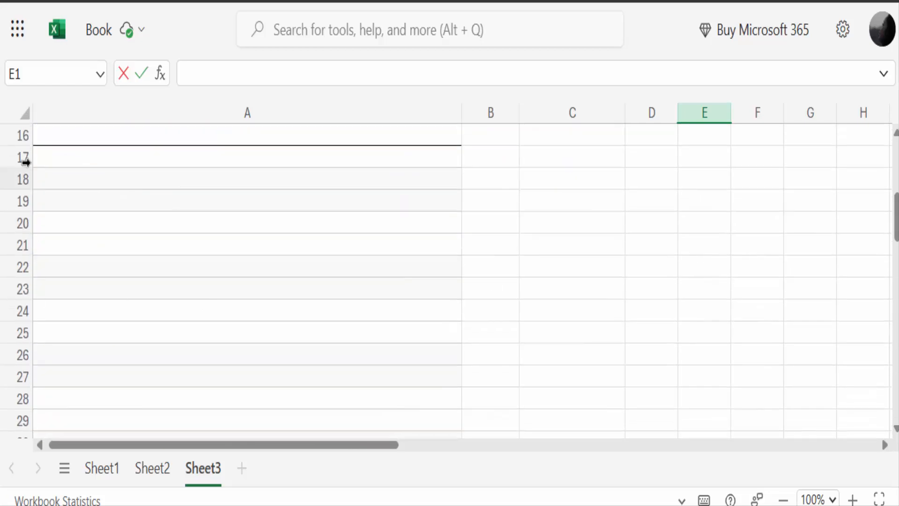
Start =TOCOL( in cell A18 using the autocomplete entry for the function.
click(246, 179)
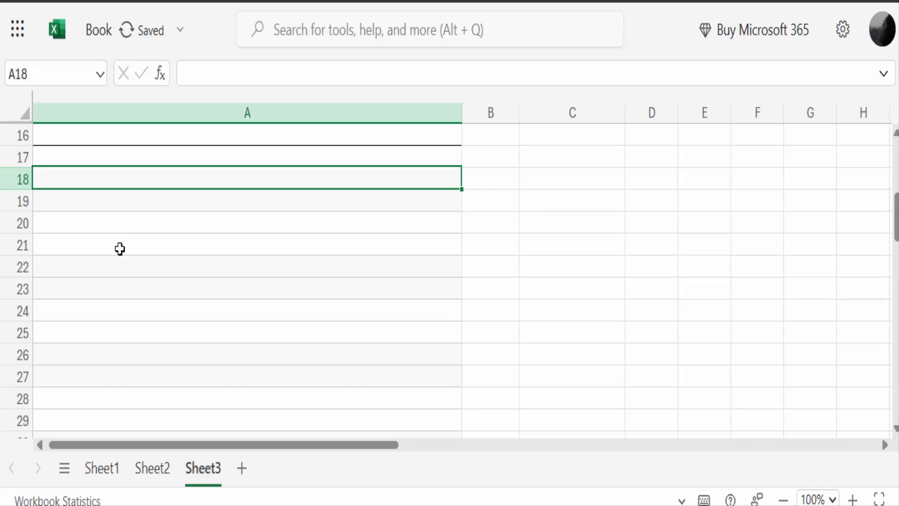
text(=)
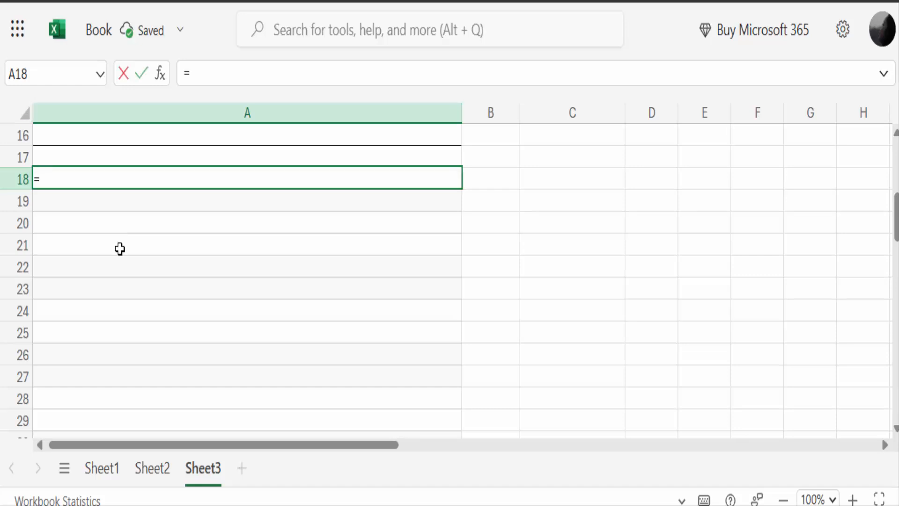
text(t)
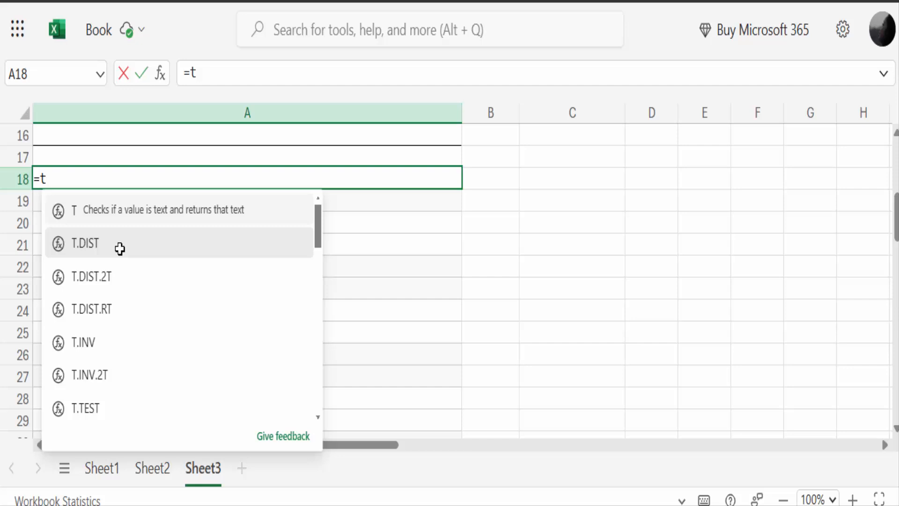
text(o)
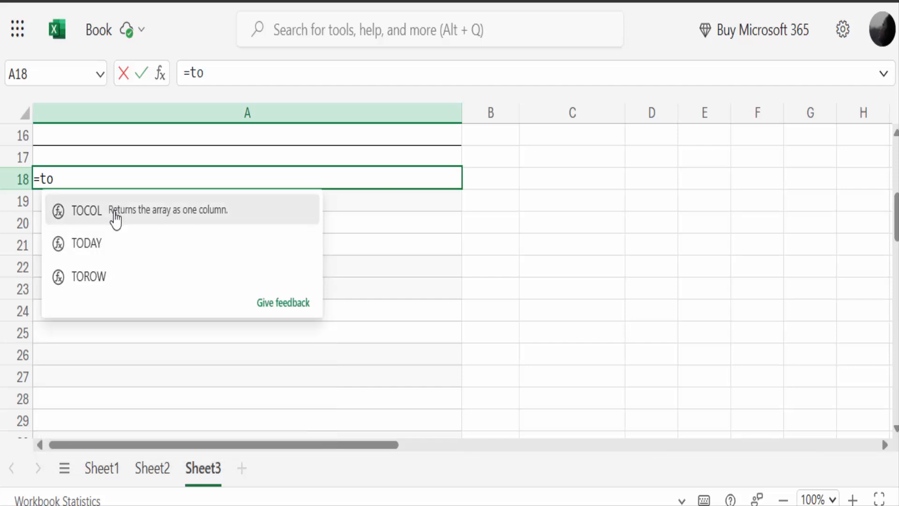
click(87, 211)
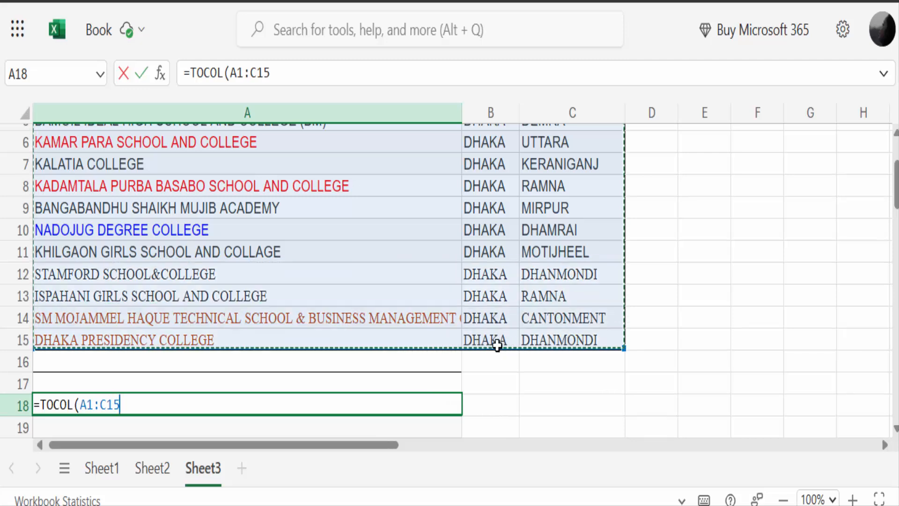
Commit =TOCOL(A1:C15) and review the spilled single column A18:A62 of college, DHAKA, area.
scroll(down, 3)
text())
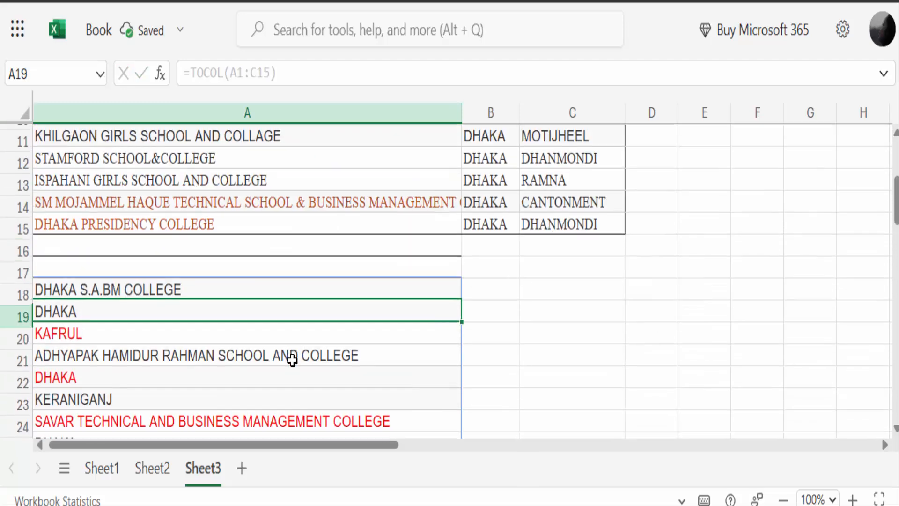
scroll(down, 3)
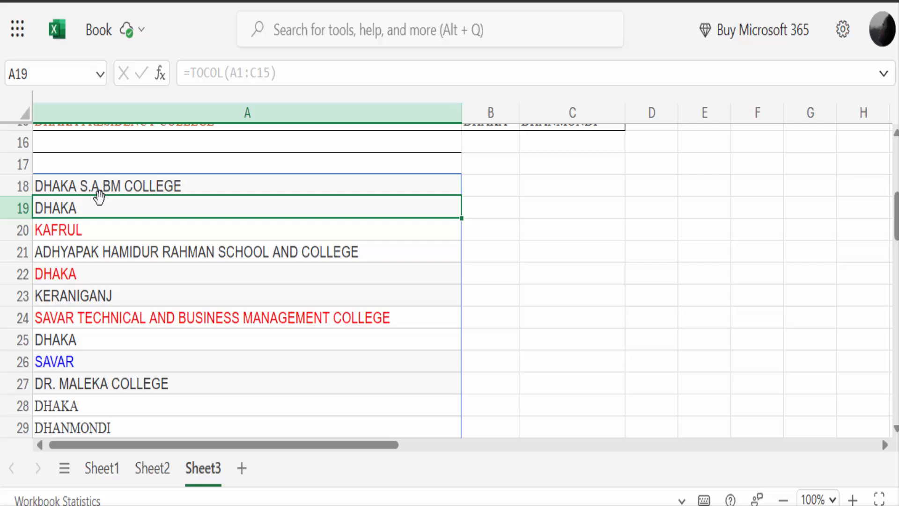
mouse_move(114, 236)
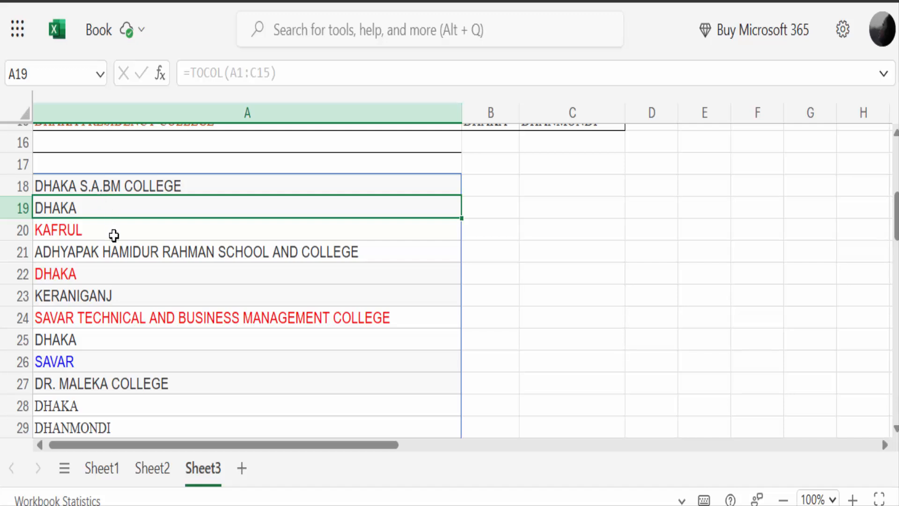
scroll(down, 3)
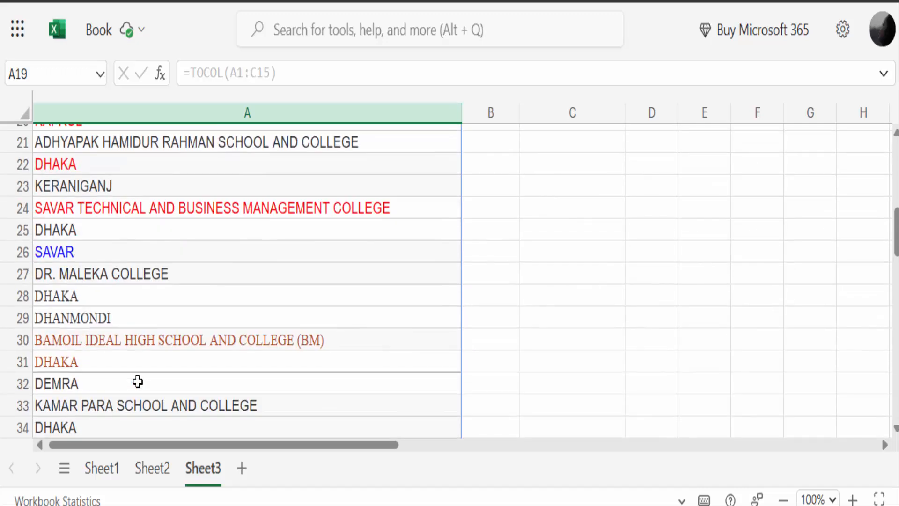
scroll(up, 3)
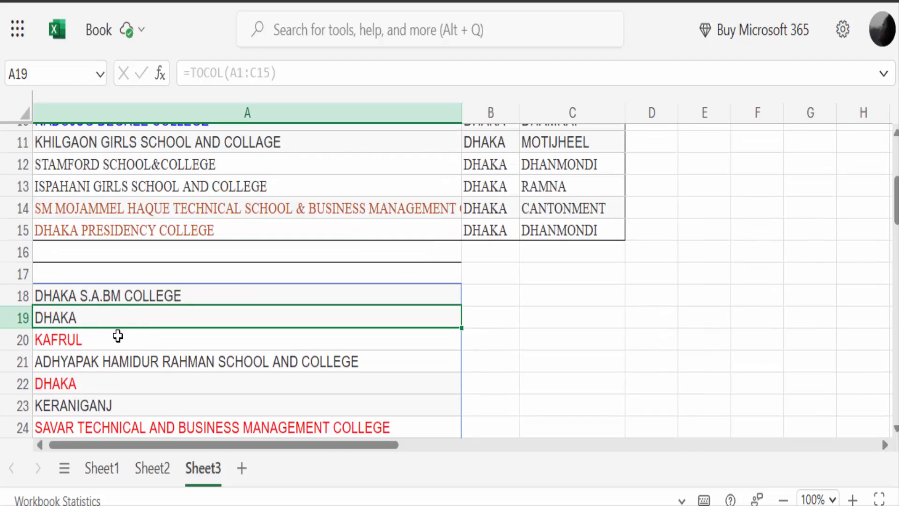
scroll(up, 3)
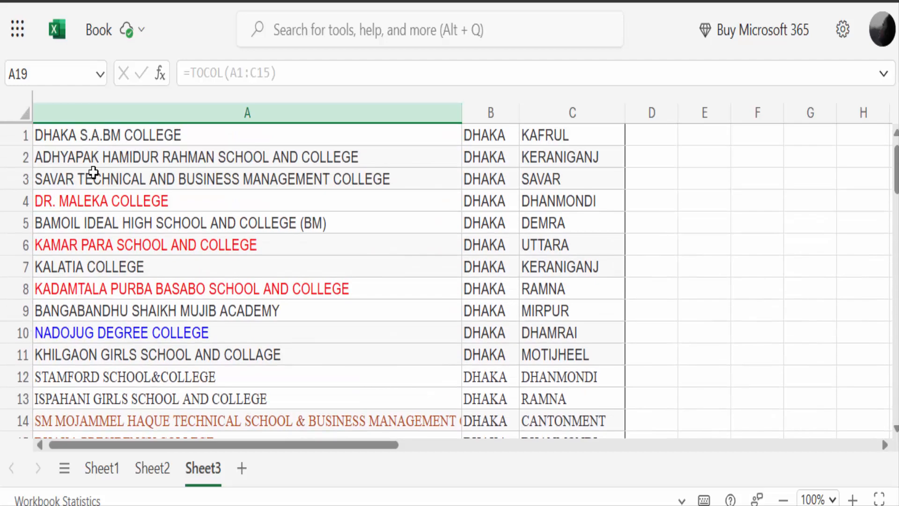
click(490, 135)
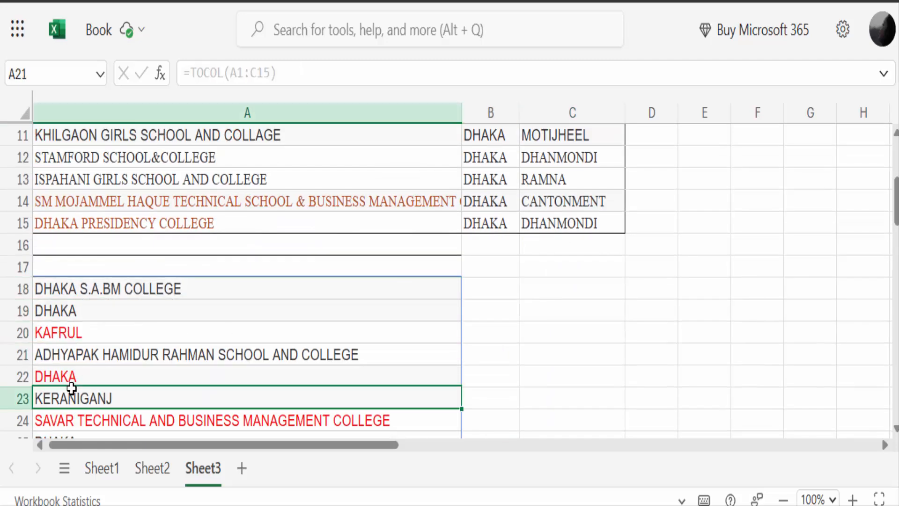
scroll(down, 3)
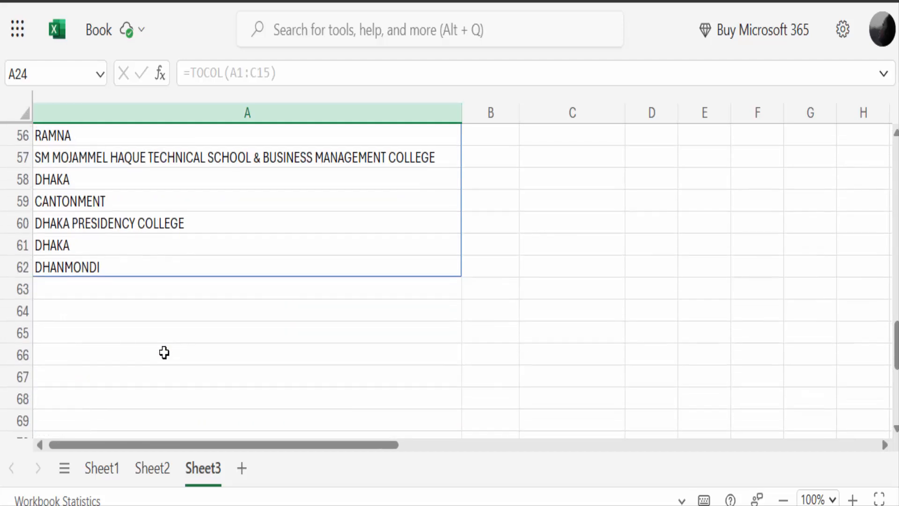
scroll(up, 3)
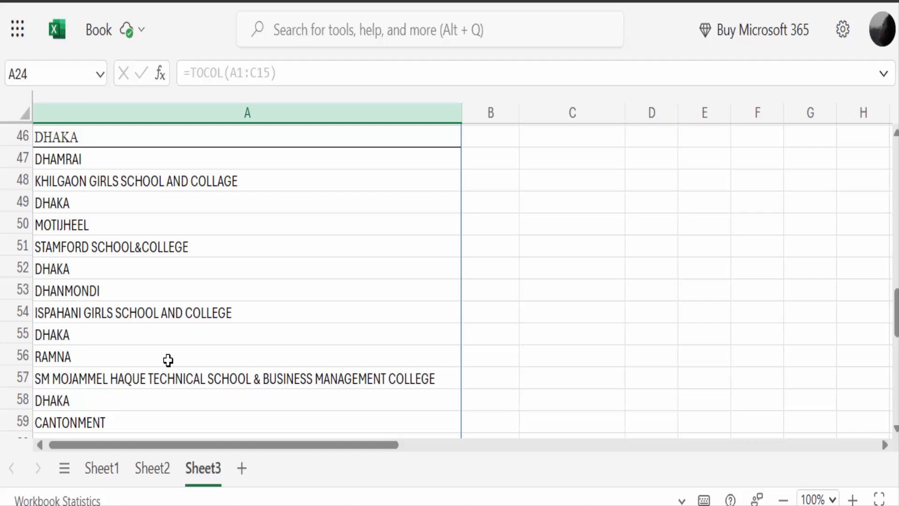
scroll(up, 3)
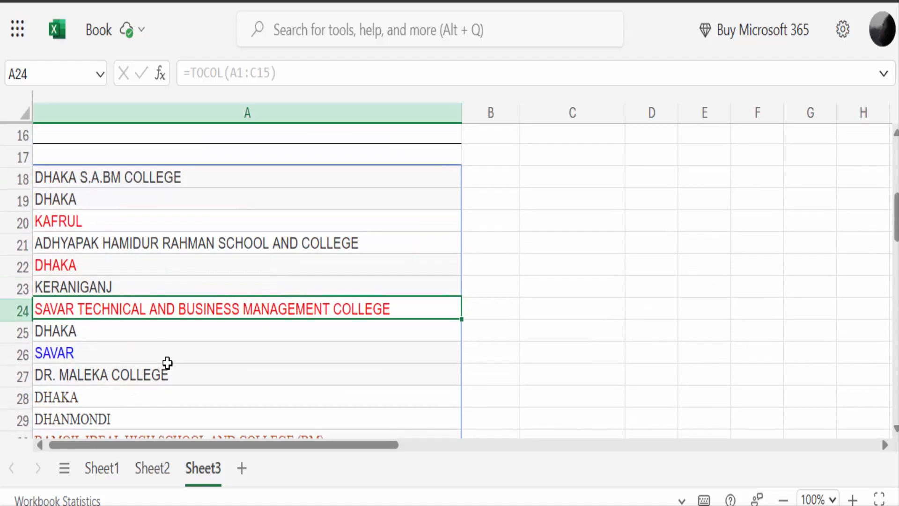
scroll(down, 3)
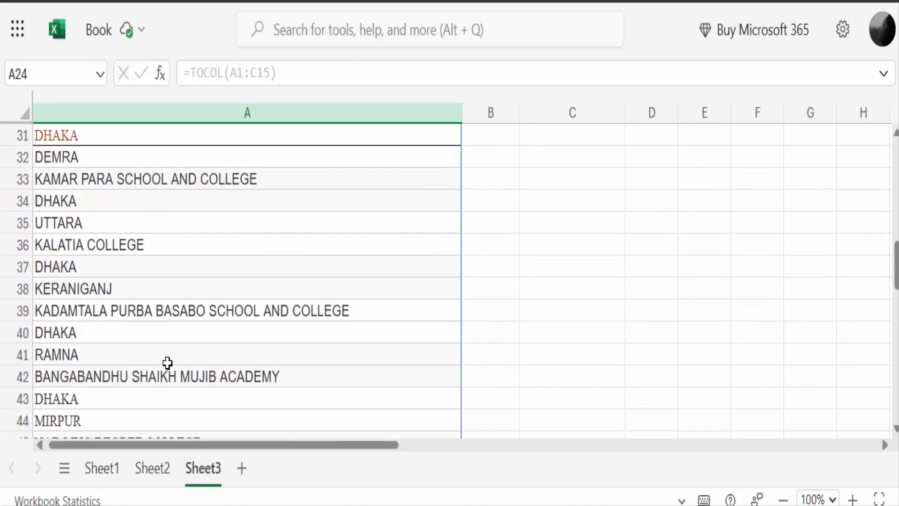